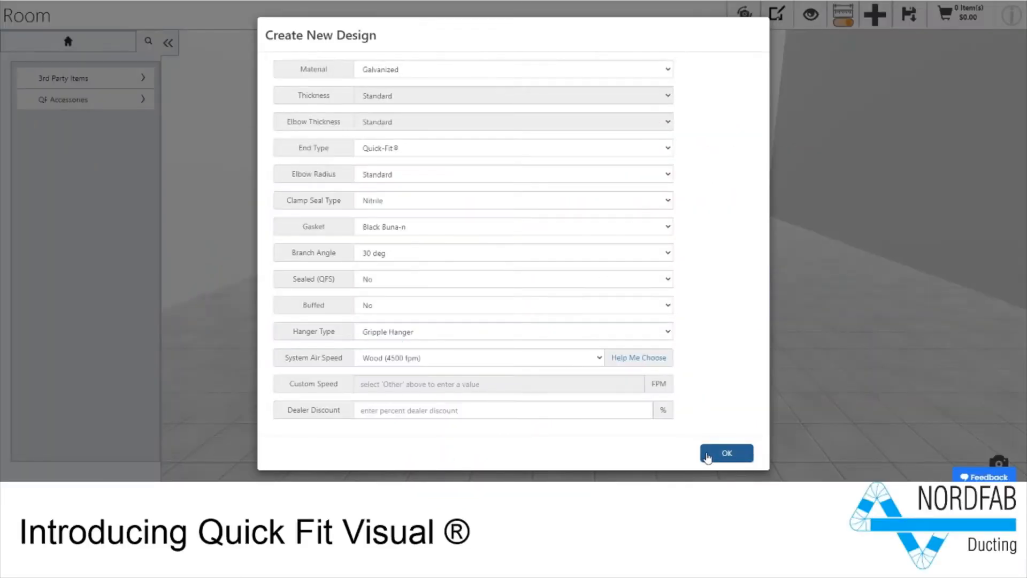
Step: Create a new design with Galvanized, Quick-Fit and Wood (4500 fpm) settings
left_click(727, 453)
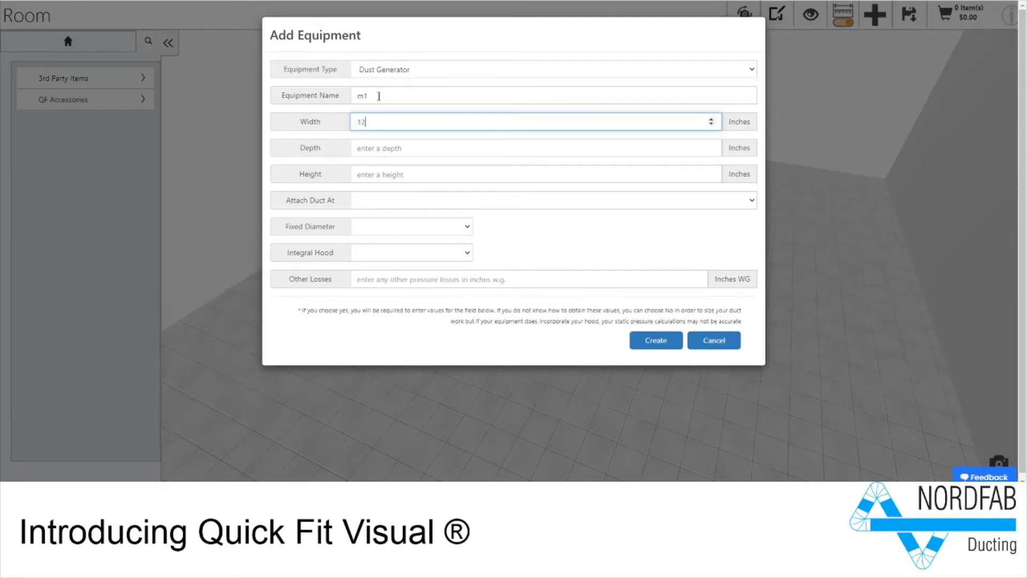
Step: Add m1 and m2 with top-attached fixed-diameter ducts, plus a 36×36×60-inch collector
type("36")
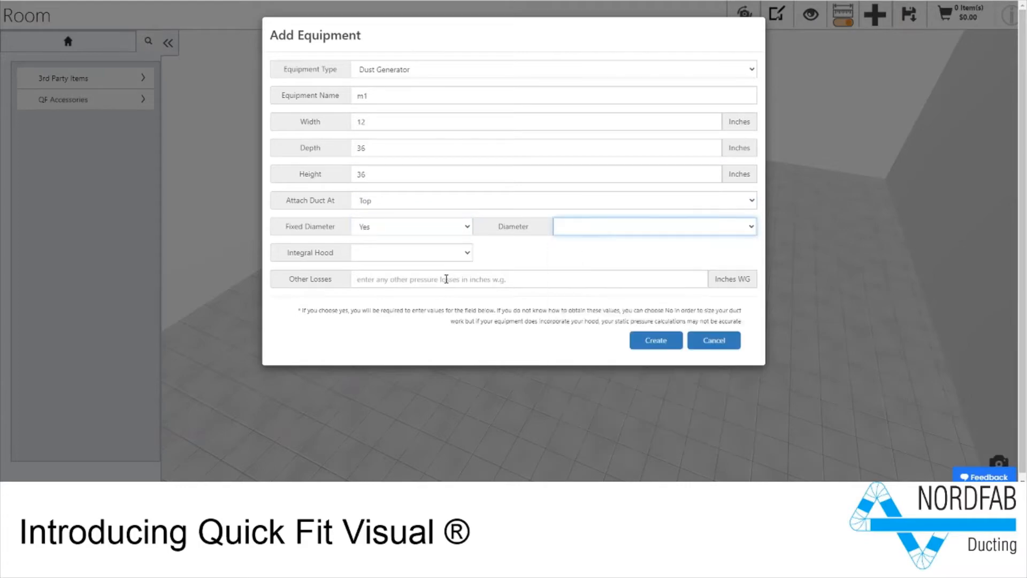
left_click(656, 340)
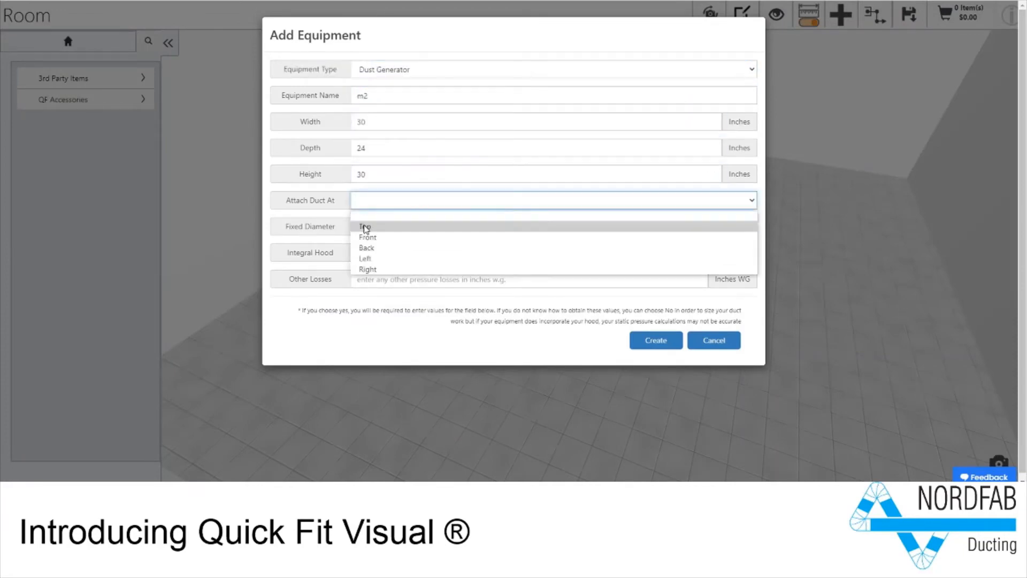
left_click(364, 226)
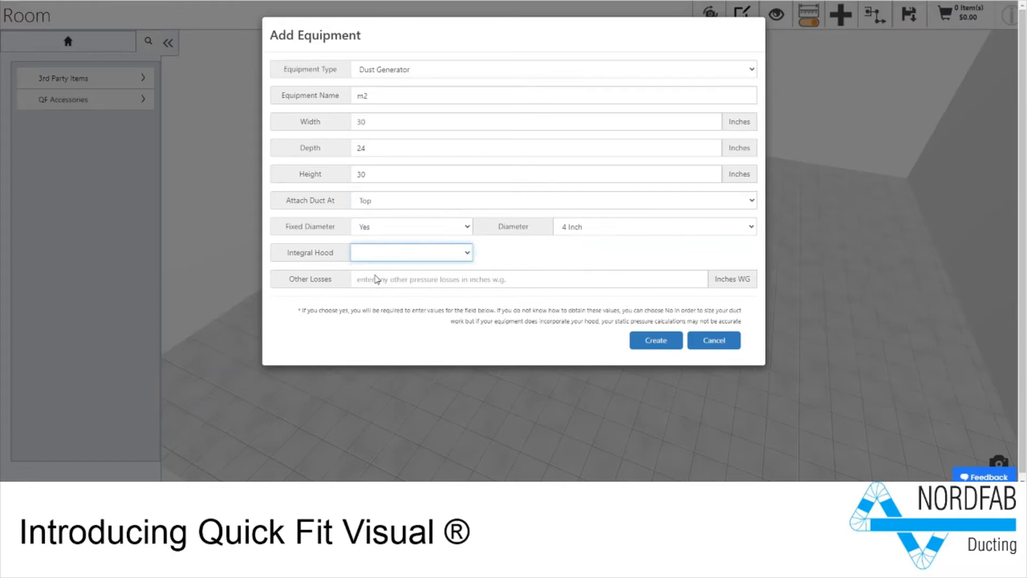
left_click(655, 340)
type("collec")
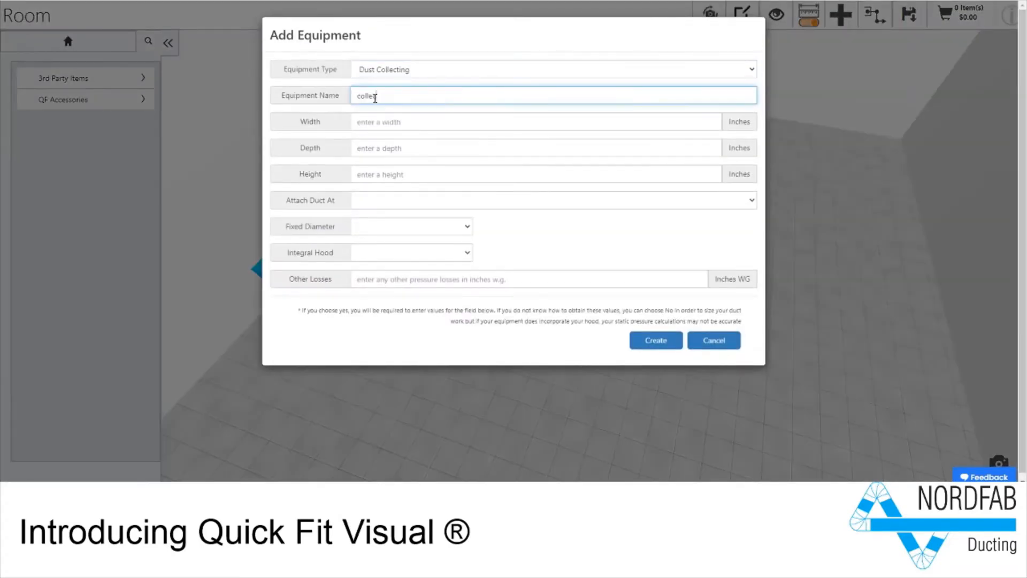
left_click(546, 208)
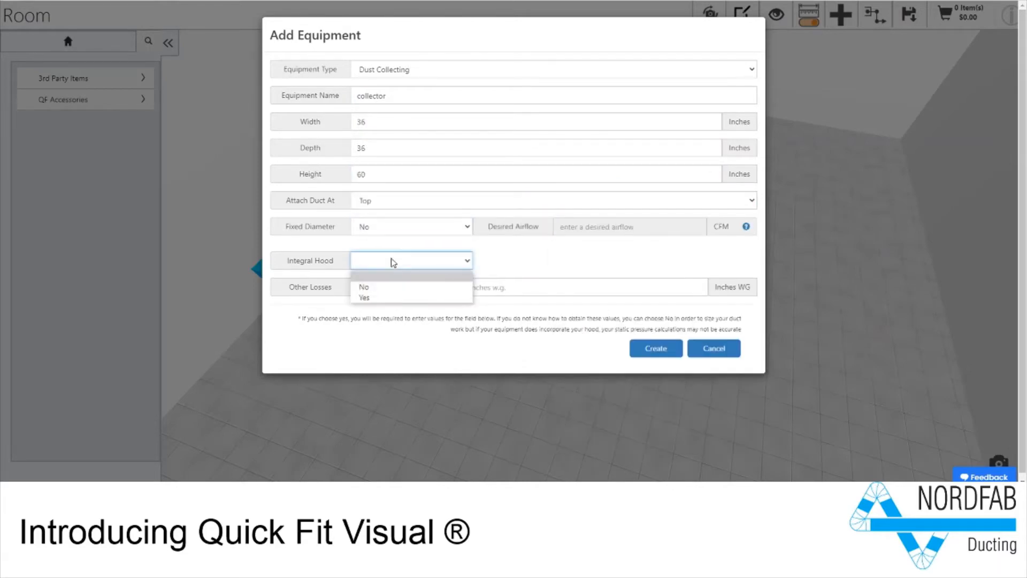
left_click(656, 348)
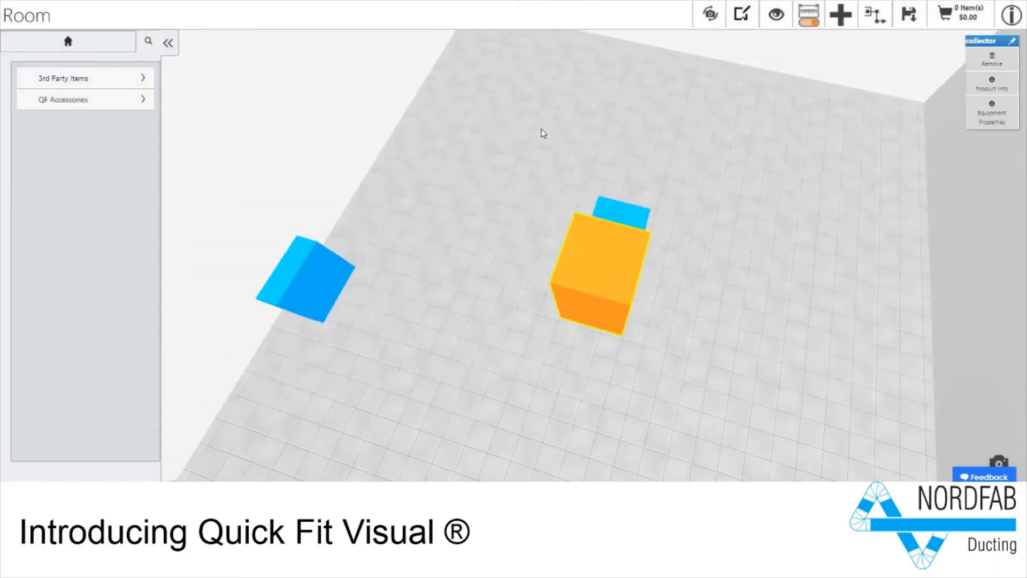
Step: Move dust generator m1 near a side wall and begin a duct run from it
left_click(744, 14)
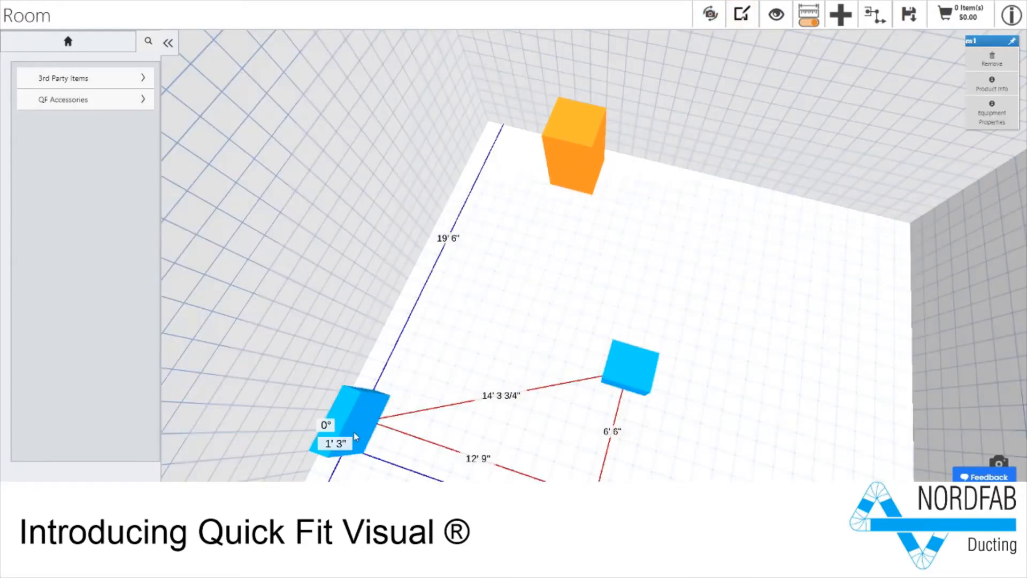
left_click(746, 14)
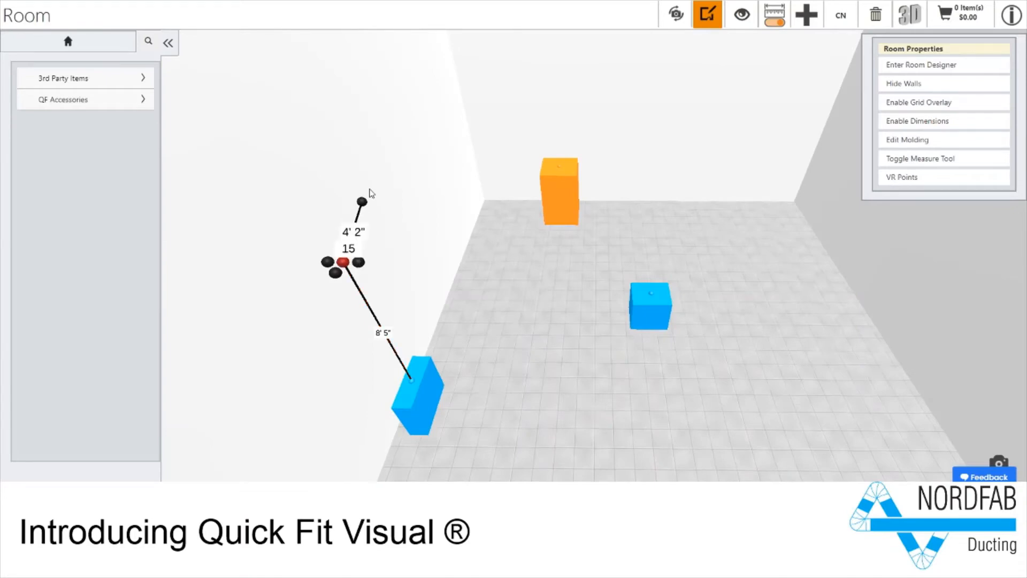
Step: Switch to Plan view and draw duct runs from m1 past m2 to the collector
left_click(740, 14)
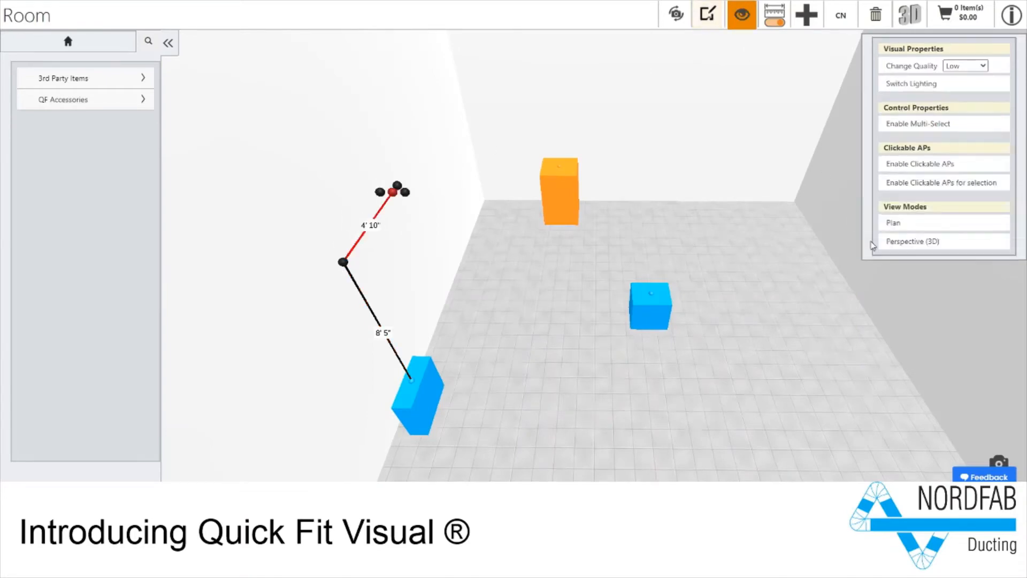
left_click(893, 223)
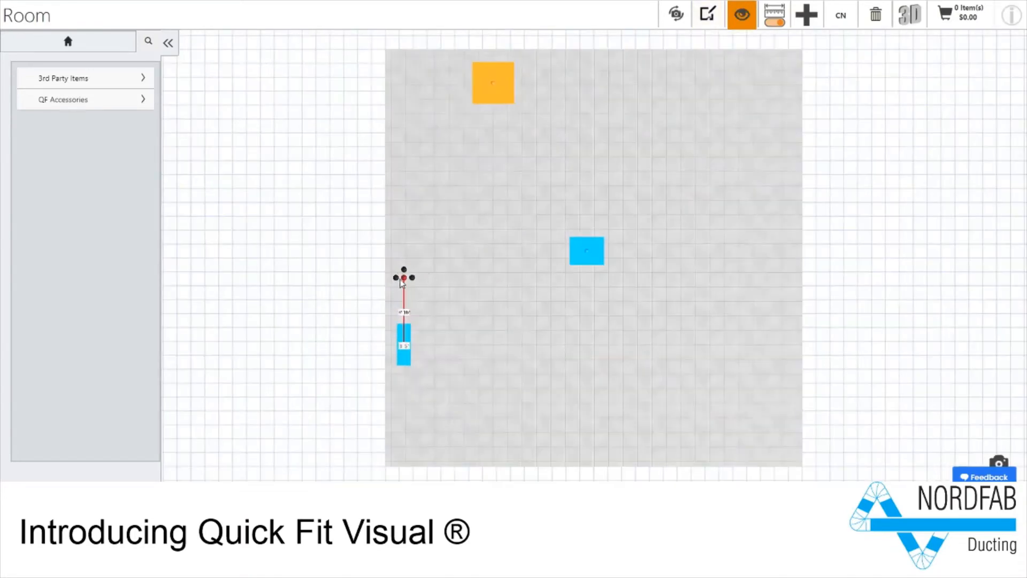
left_click_drag(405, 277, 587, 251)
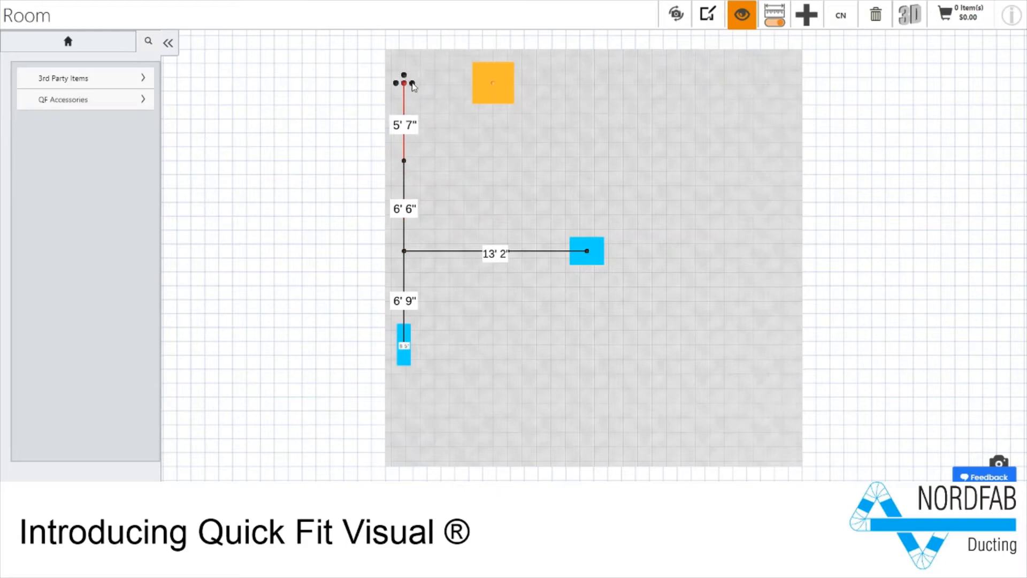
left_click(742, 15)
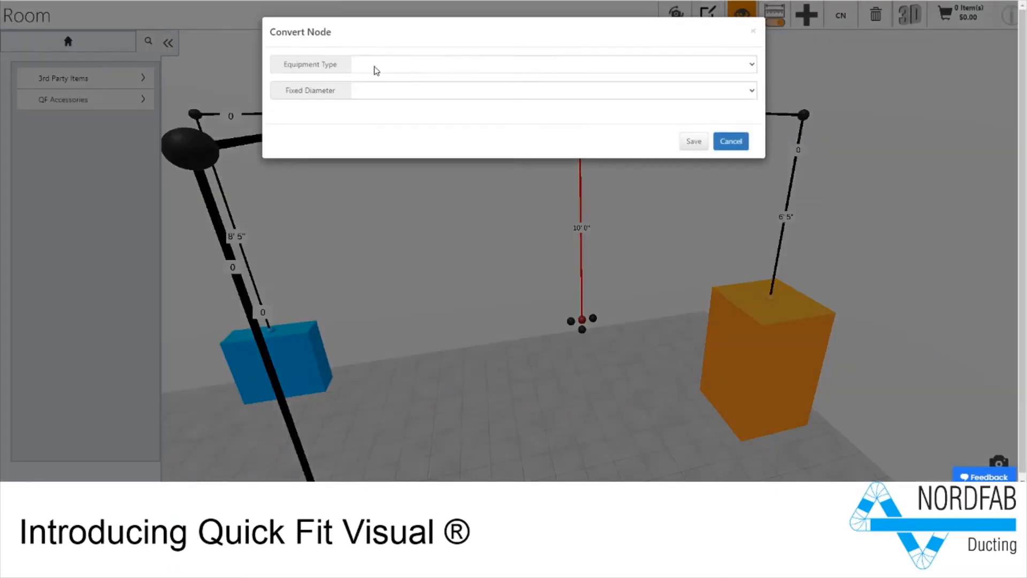
Step: Set the drop node's end type and generate sized ducting, adding 34 items ($1,857.50)
left_click(552, 125)
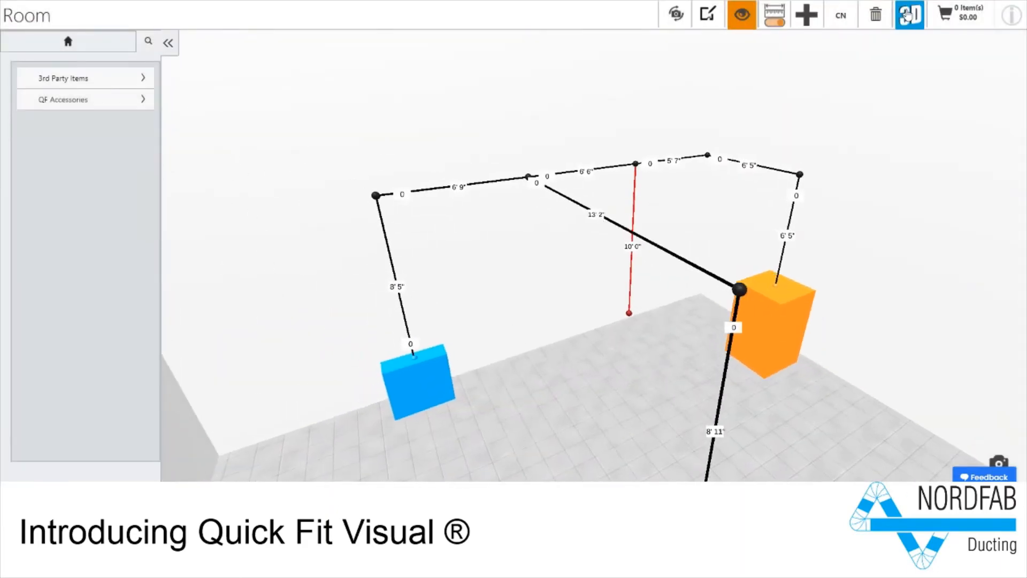
left_click(86, 100)
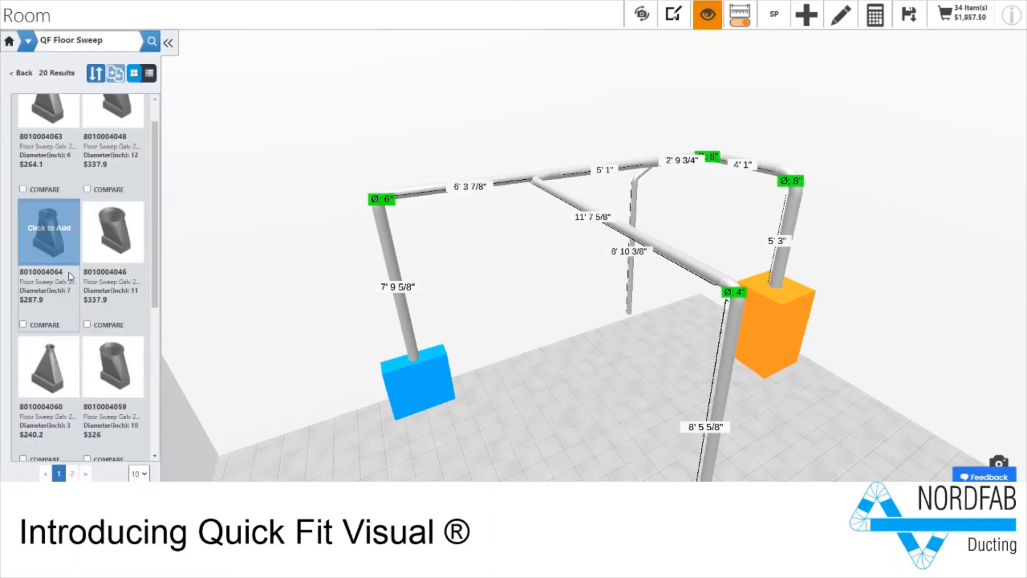
Step: Cap the open drop with a floor sweep, show run pressure losses, and scroll the 40-item cart
left_click(71, 488)
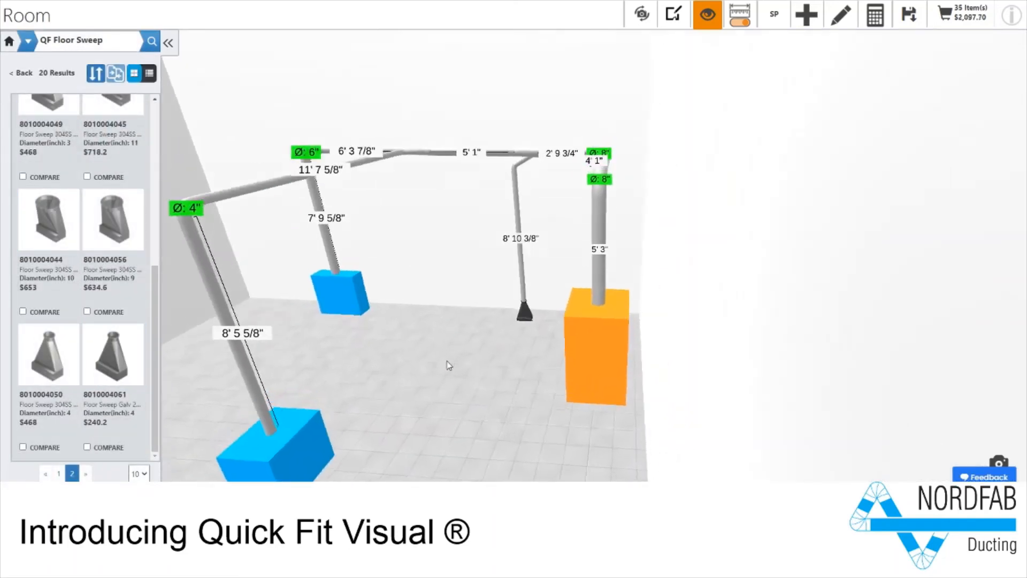
left_click(877, 15)
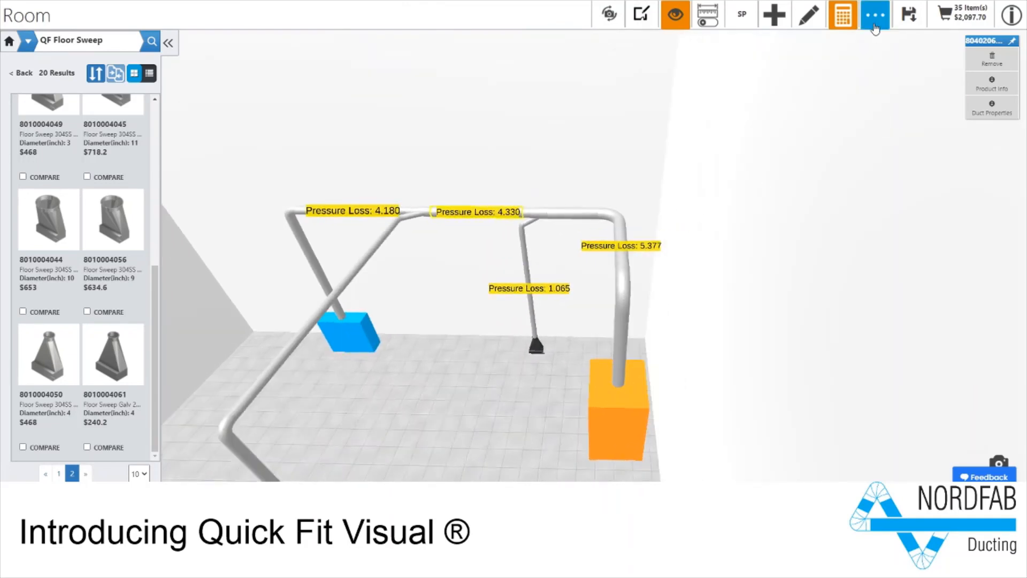
left_click(873, 14)
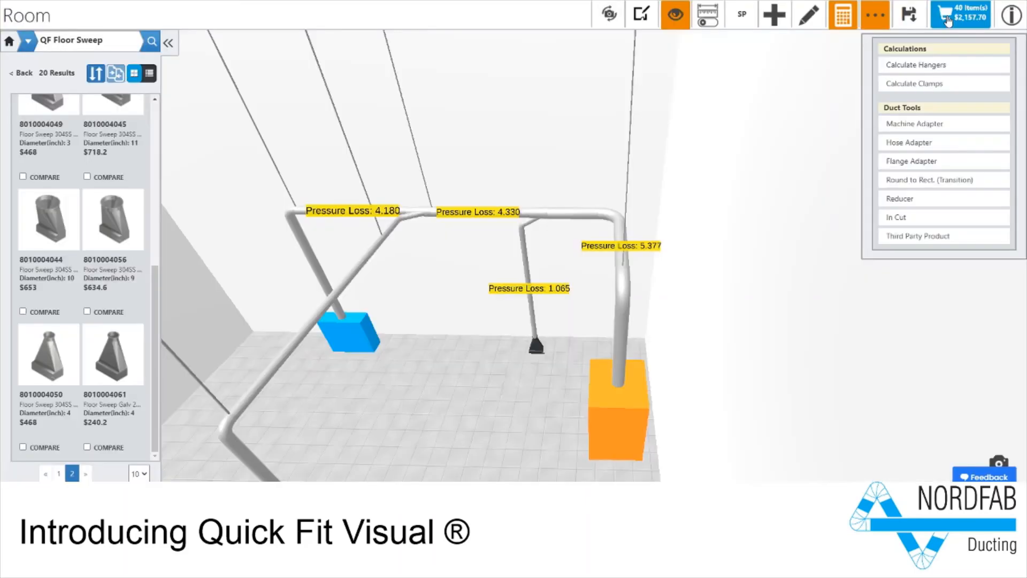
left_click(948, 12)
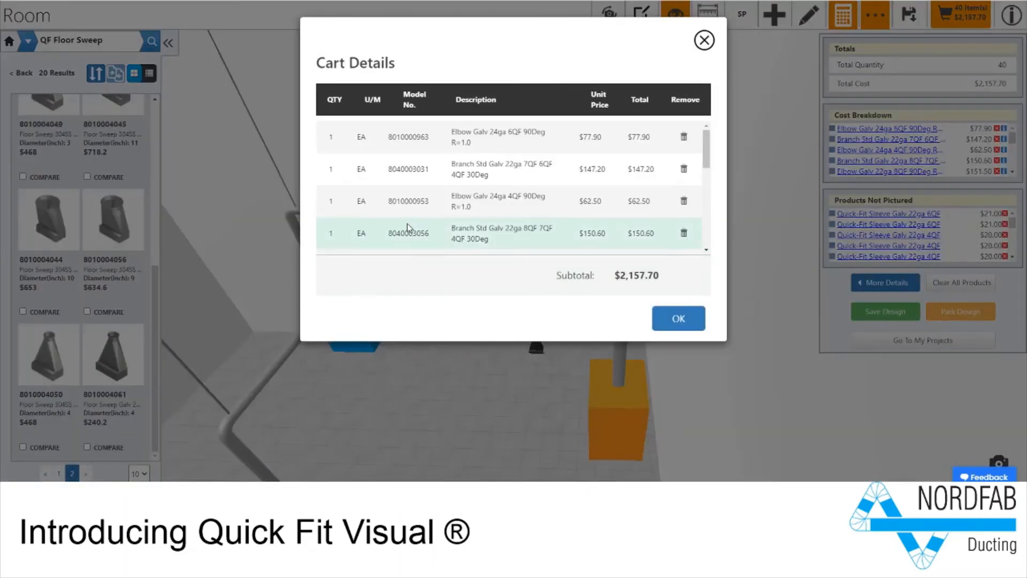
scroll("down", 3)
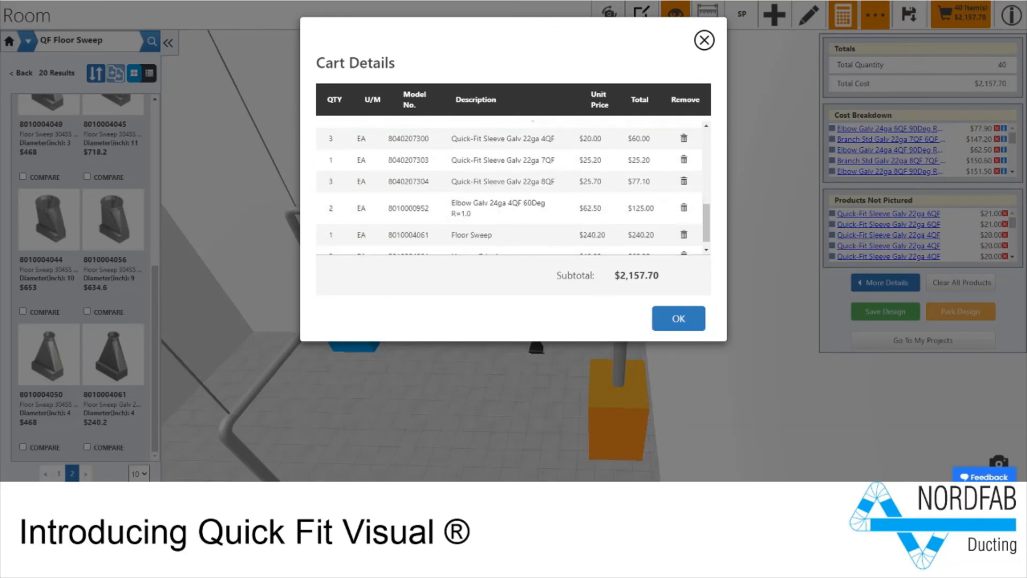